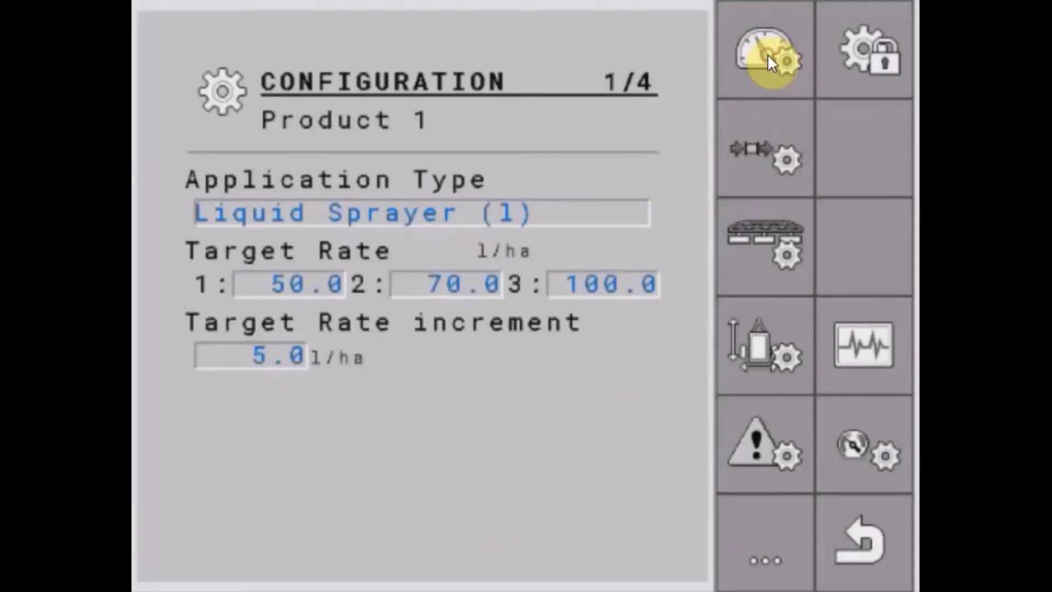
- Open the Speed source page showing Simulation and Implement speed options
{"action": "left_click", "coordinate": [765, 53]}
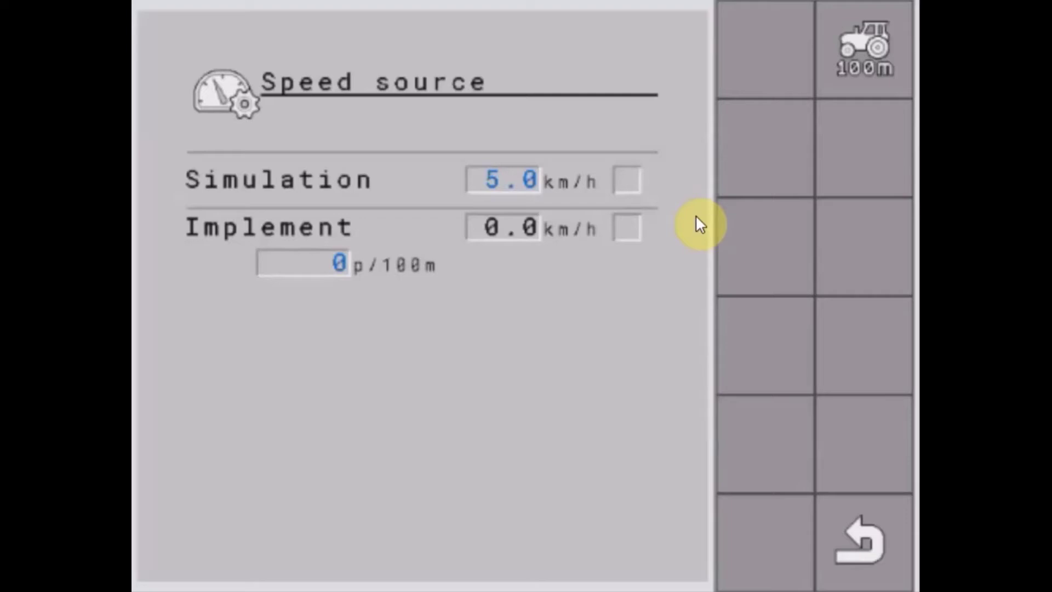
{"action": "mouse_move", "coordinate": [644, 241]}
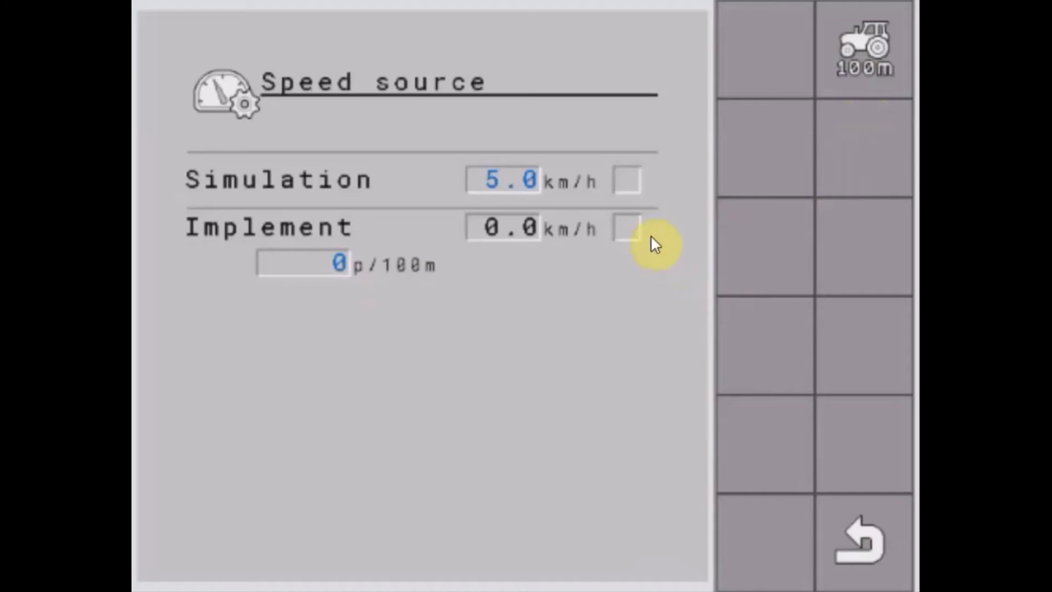
{"action": "mouse_move", "coordinate": [631, 184]}
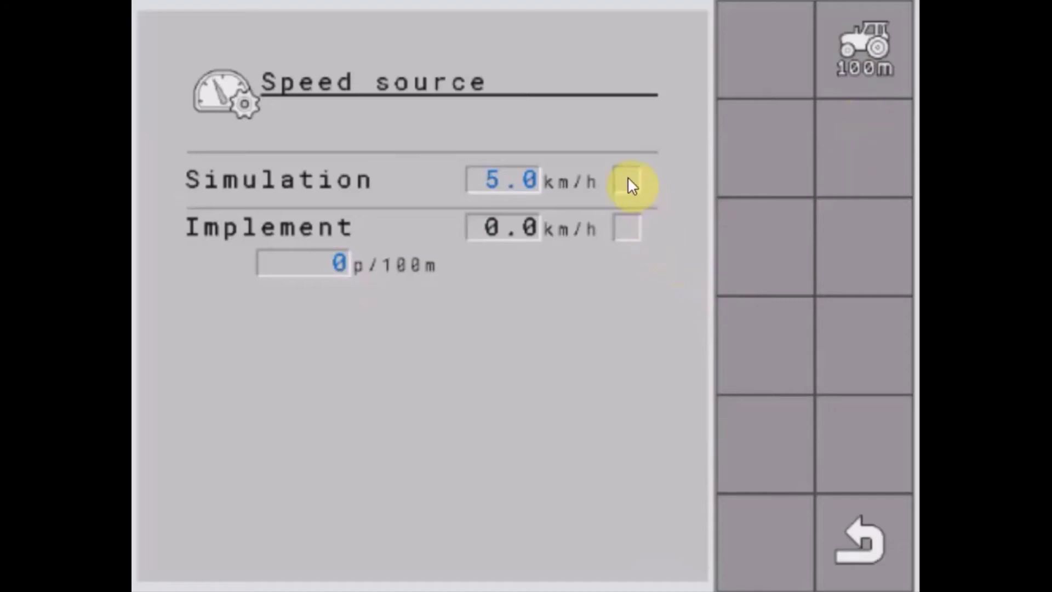
{"action": "mouse_move", "coordinate": [634, 190]}
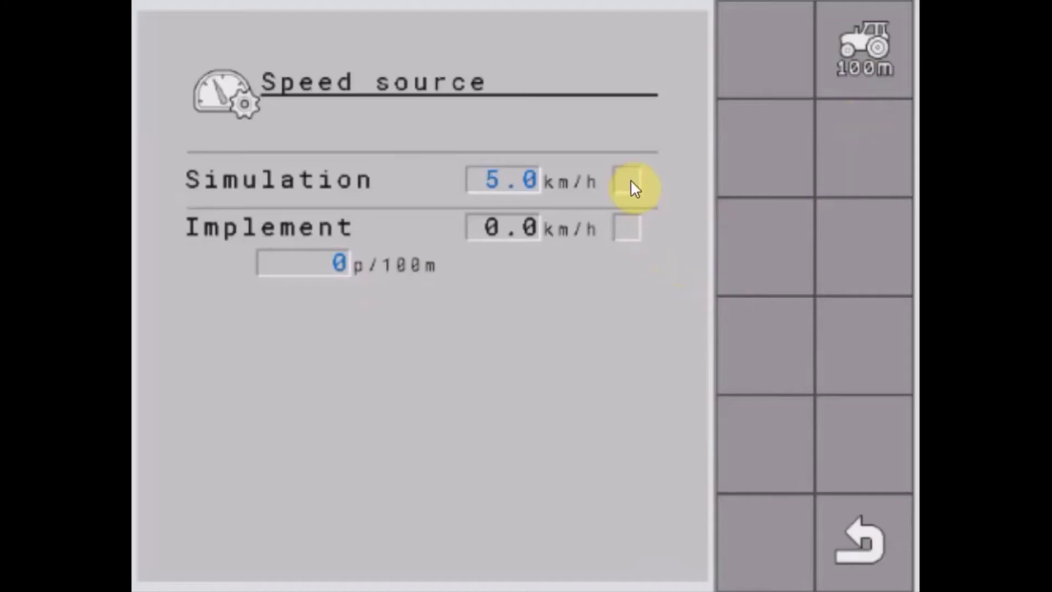
- Enable Simulation as the speed source and return to the run screen showing 12.0 km/h
{"action": "left_click", "coordinate": [626, 181]}
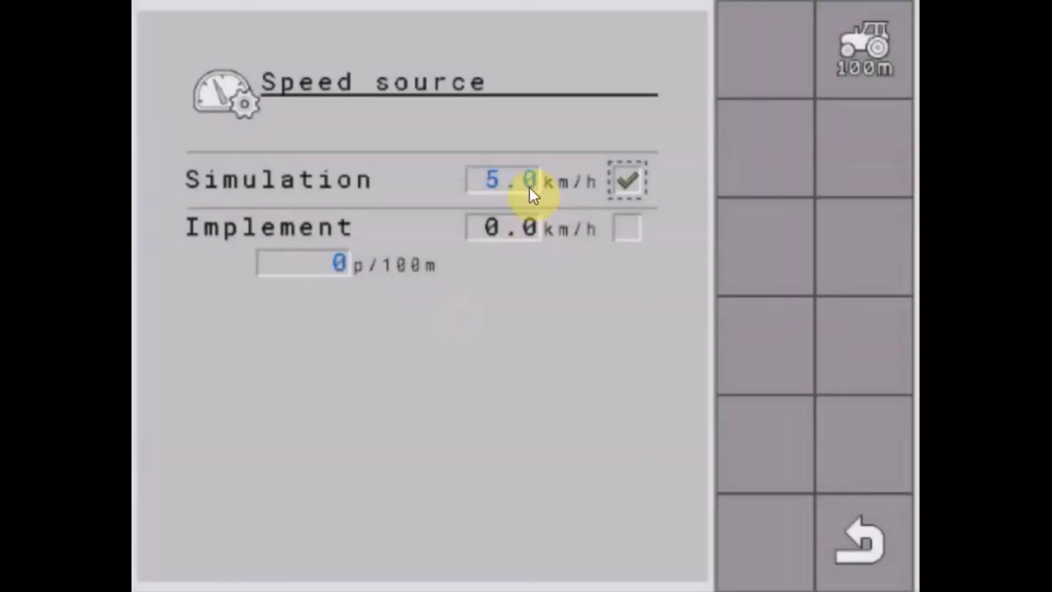
{"action": "left_click", "coordinate": [503, 181]}
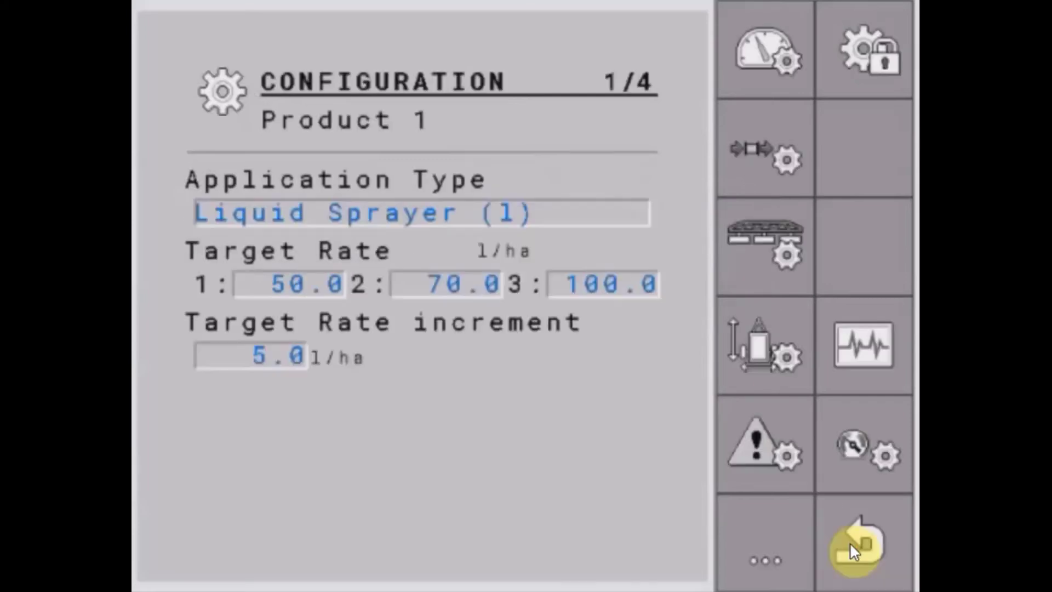
{"action": "left_click", "coordinate": [852, 540]}
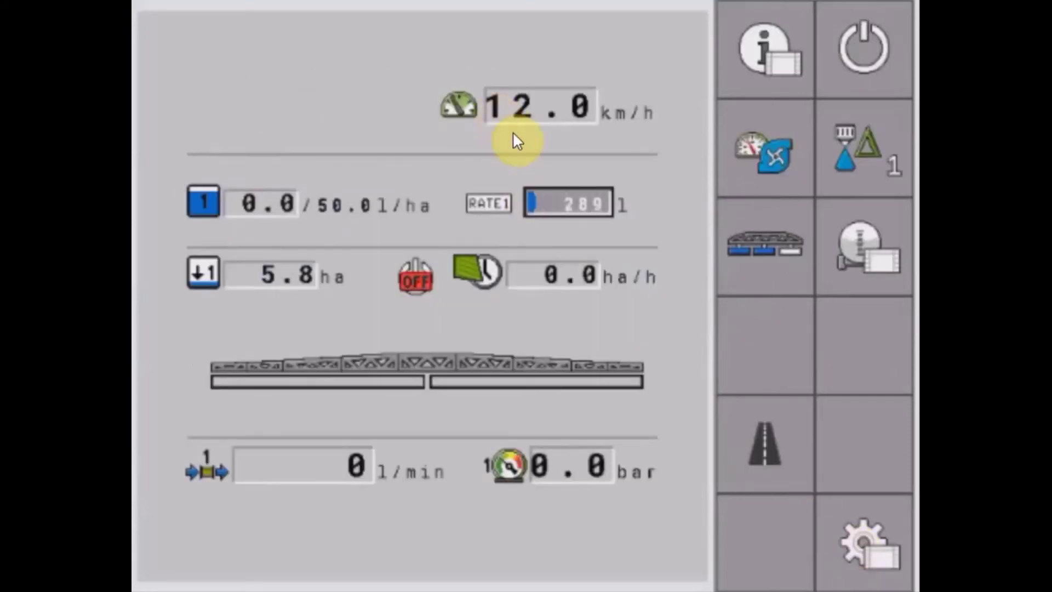